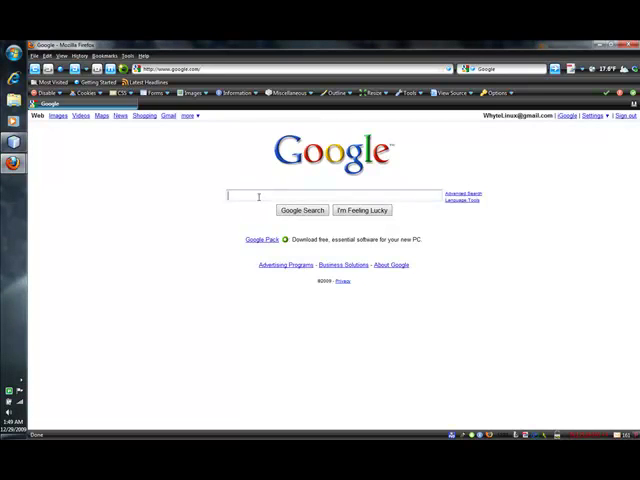
# Search Google for 'eclipse' to reach the Eclipse website
pyautogui.write('eclips')
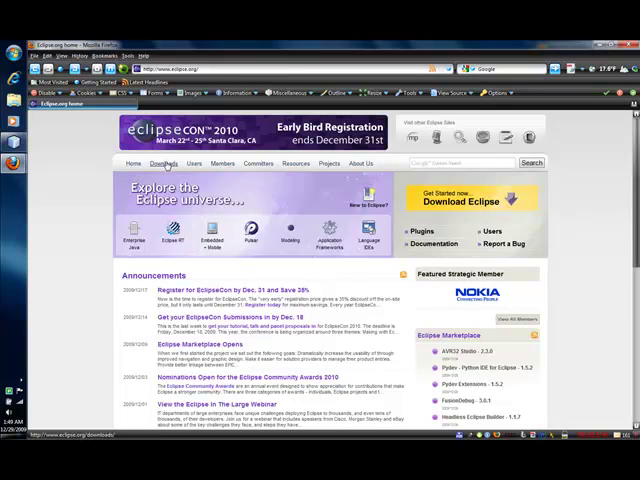
# Go to the Eclipse Downloads page listing the Galileo packages
pyautogui.click(164, 164)
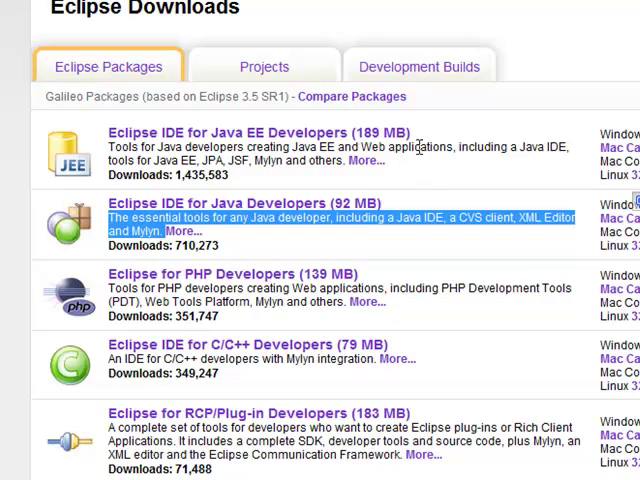
pyautogui.moveTo(420, 148)
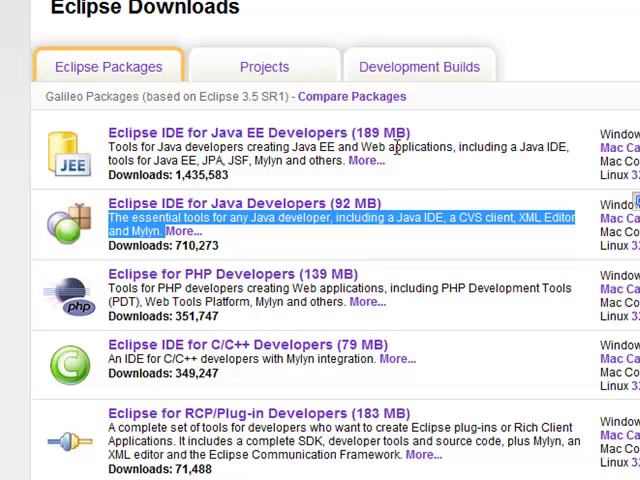
pyautogui.moveTo(238, 240)
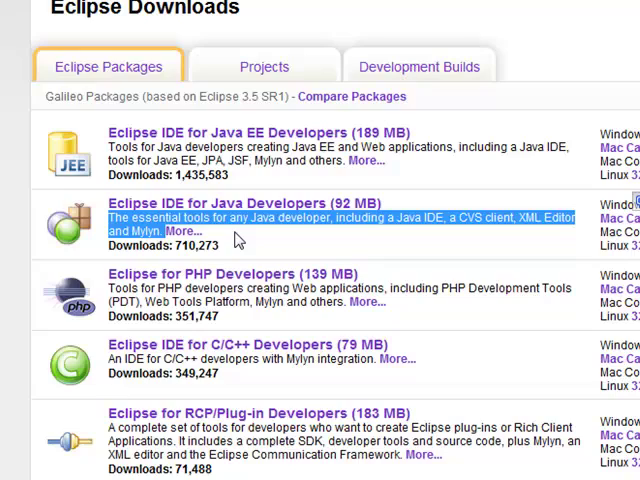
pyautogui.moveTo(236, 240)
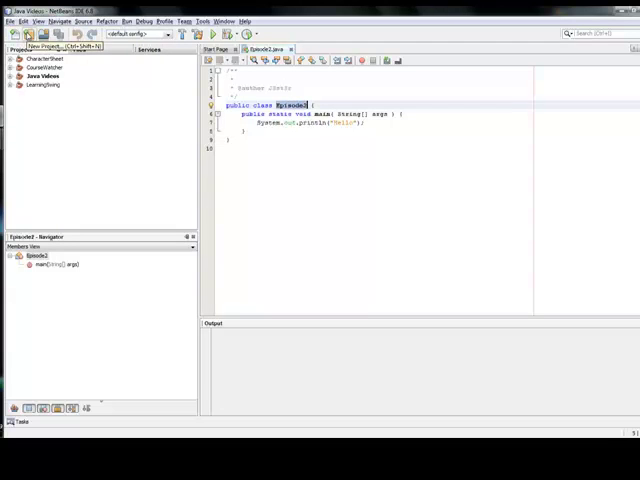
# Show the Run menu commands, including Run Main Project, for the Episode2 project
pyautogui.click(24, 20)
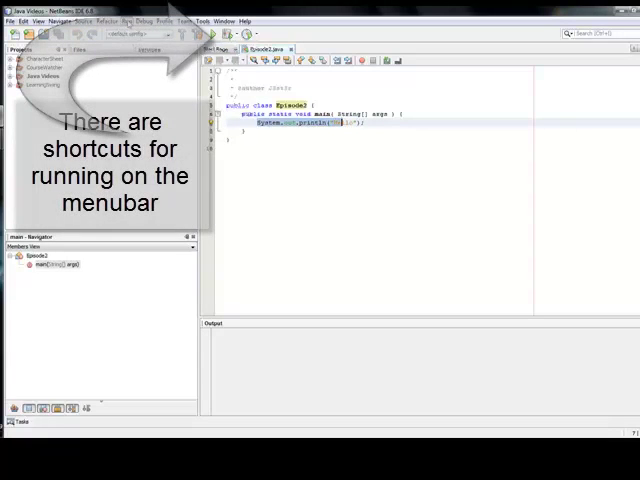
pyautogui.click(124, 20)
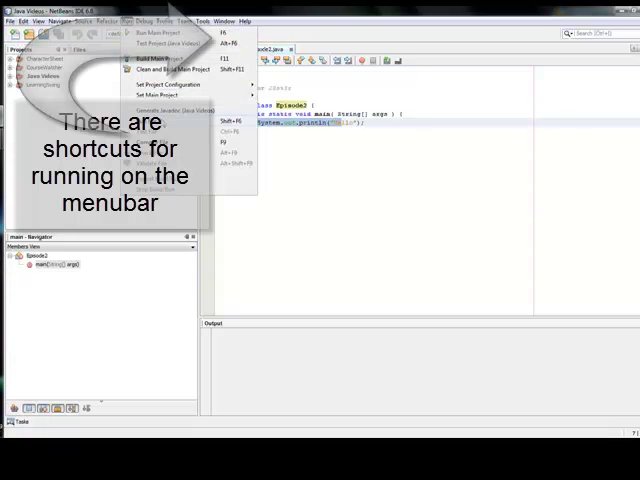